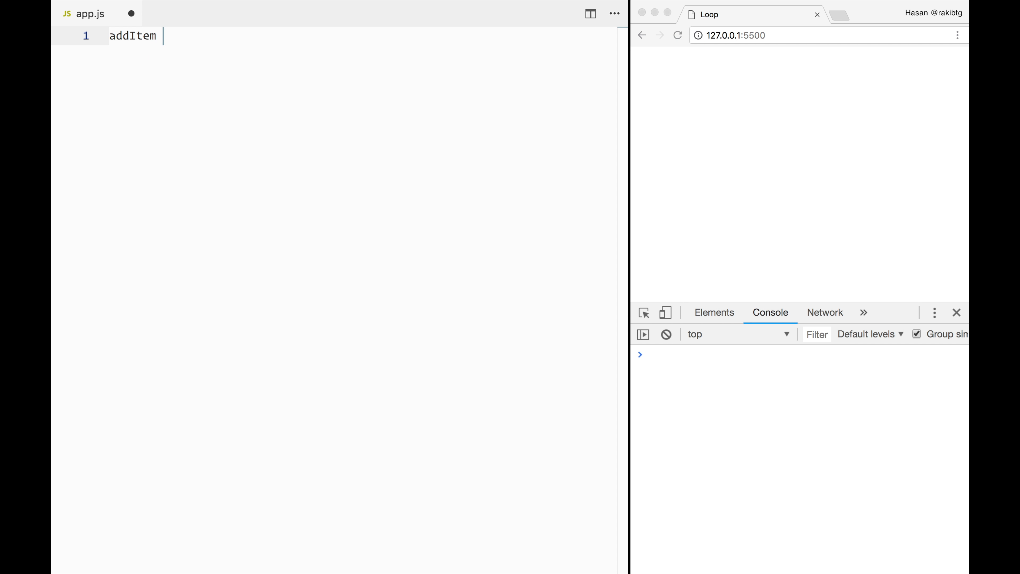
# - Write an addItem arrow function that creates a div, sets its innerHTML to text and appends it to body
pyautogui.write('= text')
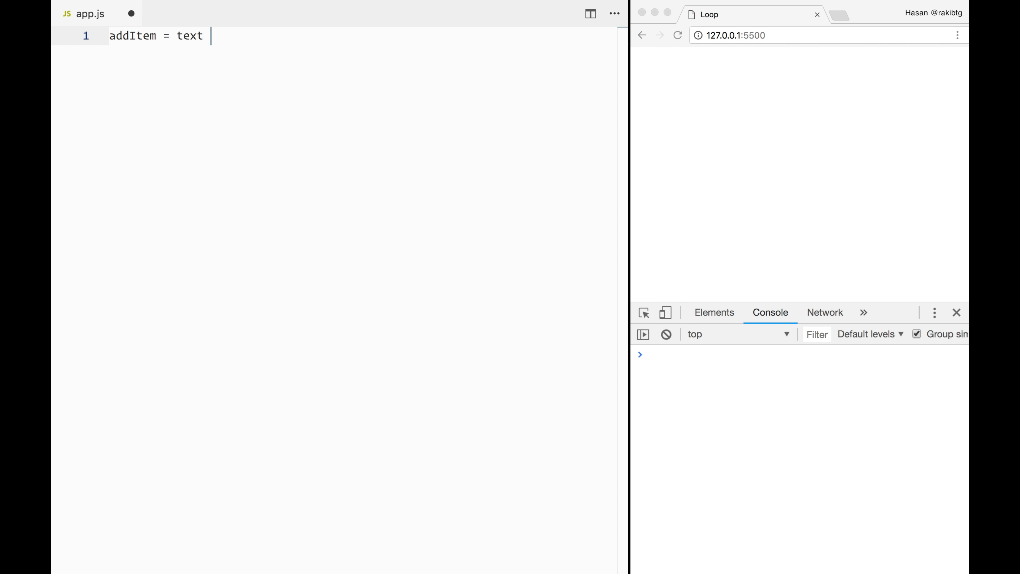
pyautogui.write('=> {')
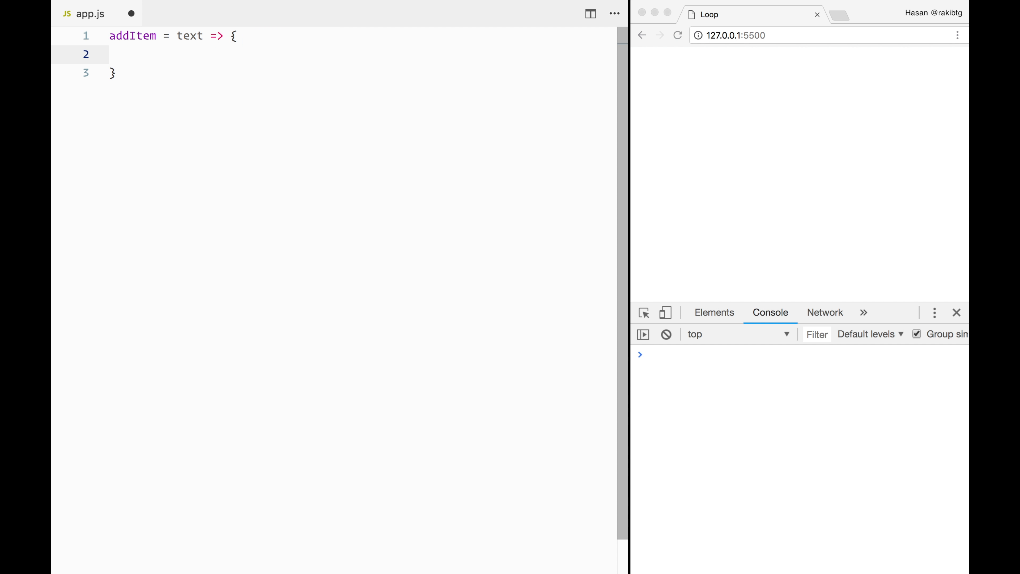
pyautogui.write('let d')
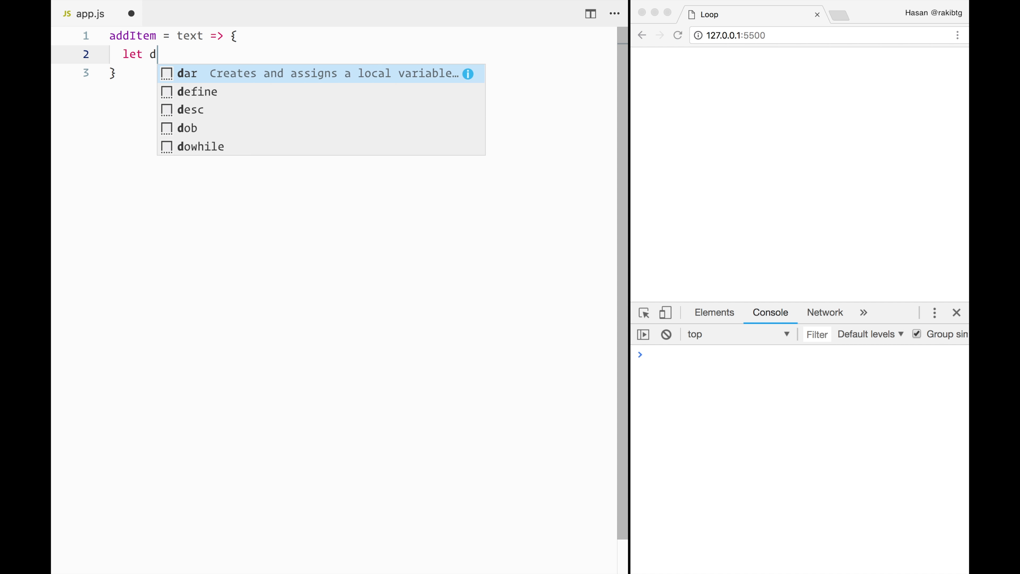
pyautogui.write('iv =')
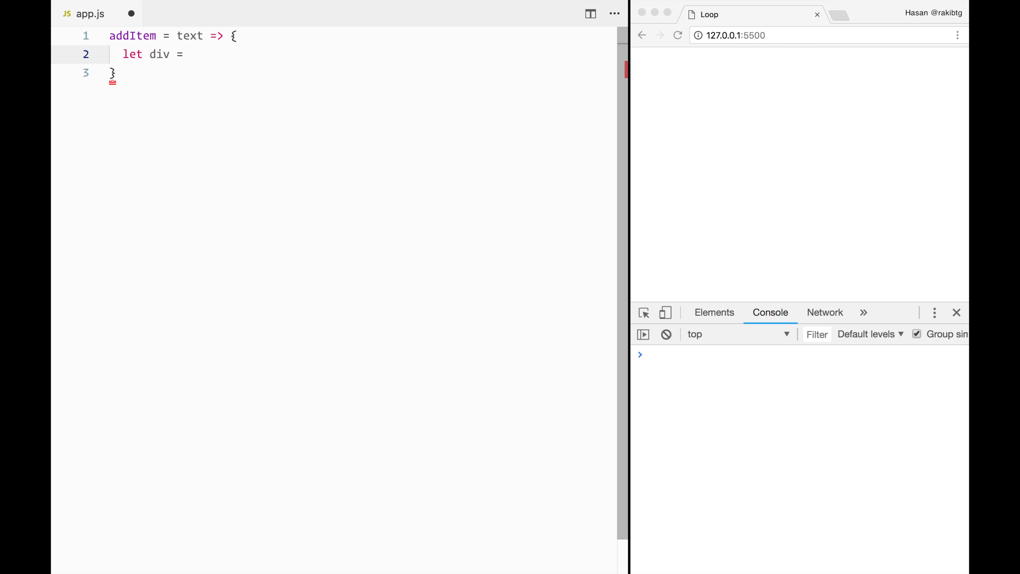
pyautogui.write('document.c')
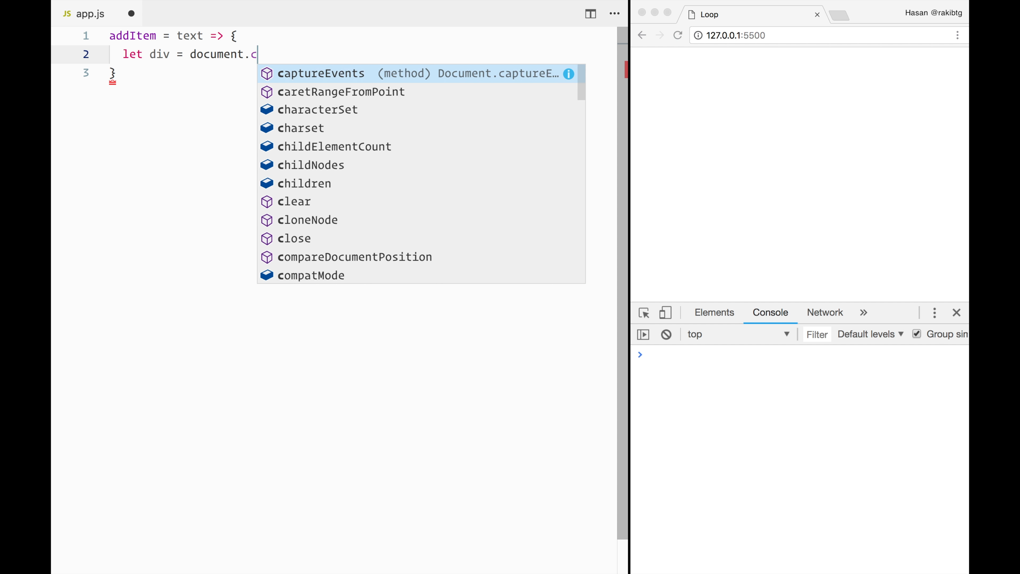
pyautogui.write("reateelement( 'div'")
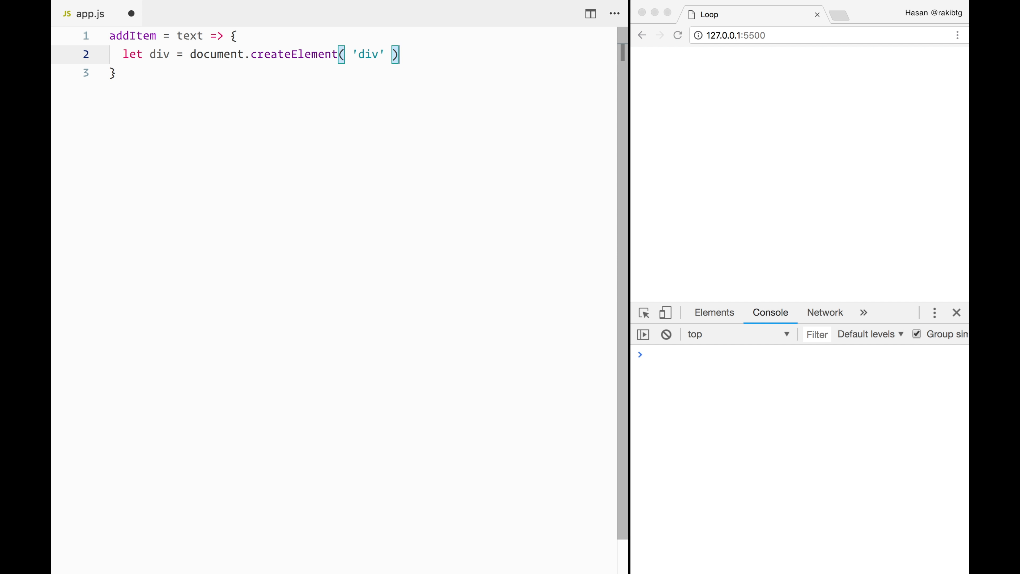
pyautogui.write('dv')
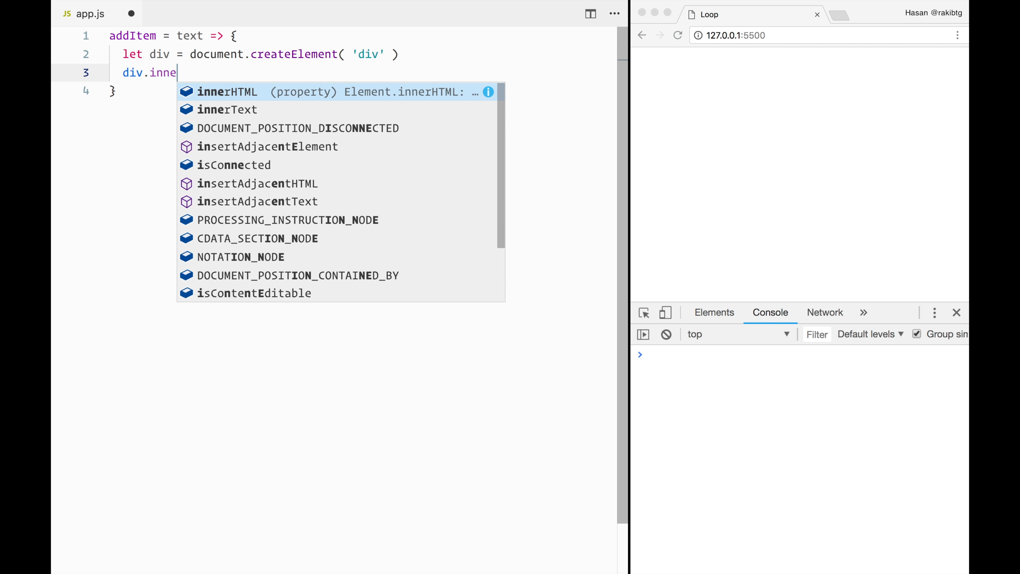
pyautogui.write('rHTML = text')
pyautogui.write('document.')
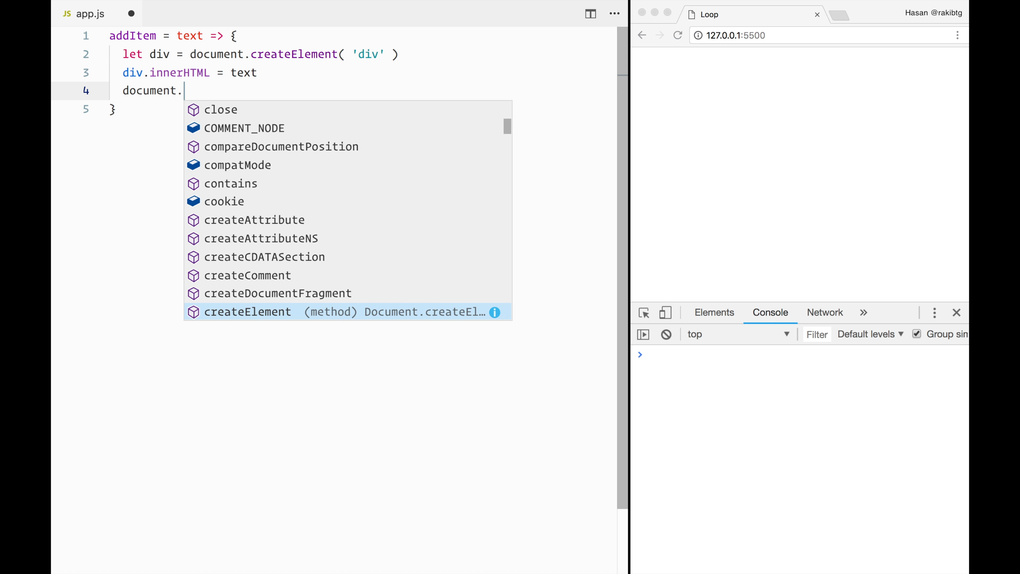
pyautogui.write('body.')
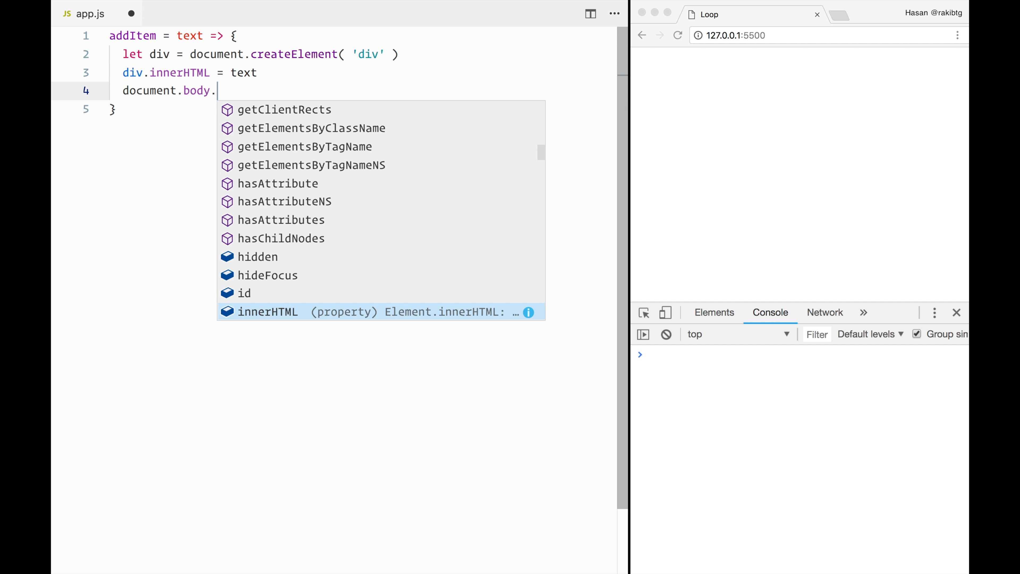
pyautogui.write('appendChild( div')
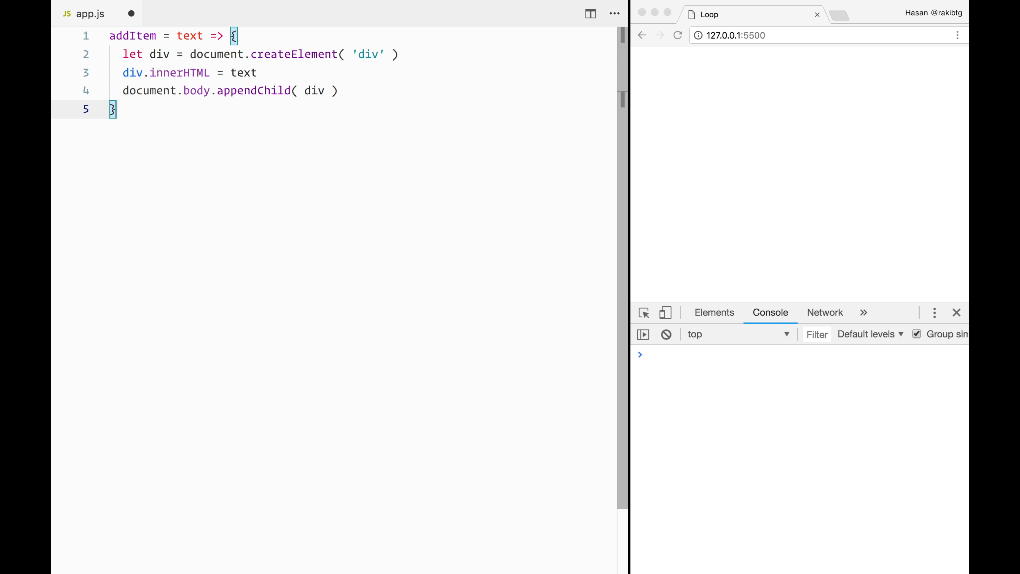
# - Call addItem with 'Javascript Synchronous Loop' as the page heading
pyautogui.write("addItem( 'Javasc' )")
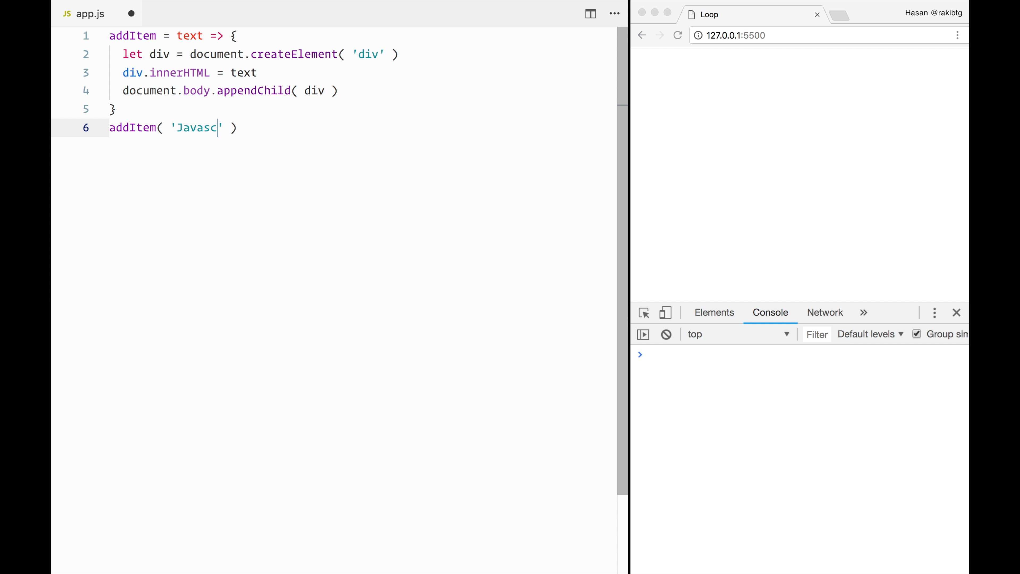
pyautogui.write('ript Synchronous Loop')
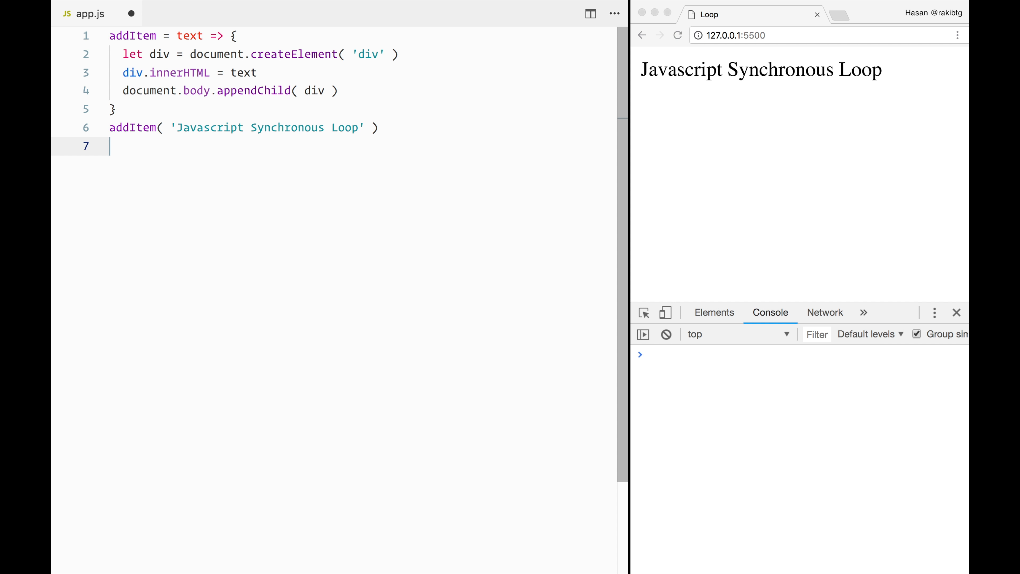
# - Declare let items = [ 1, 2, 3, 4, 5, 6, 7, 8 ] without a trailing comma
pyautogui.write('let')
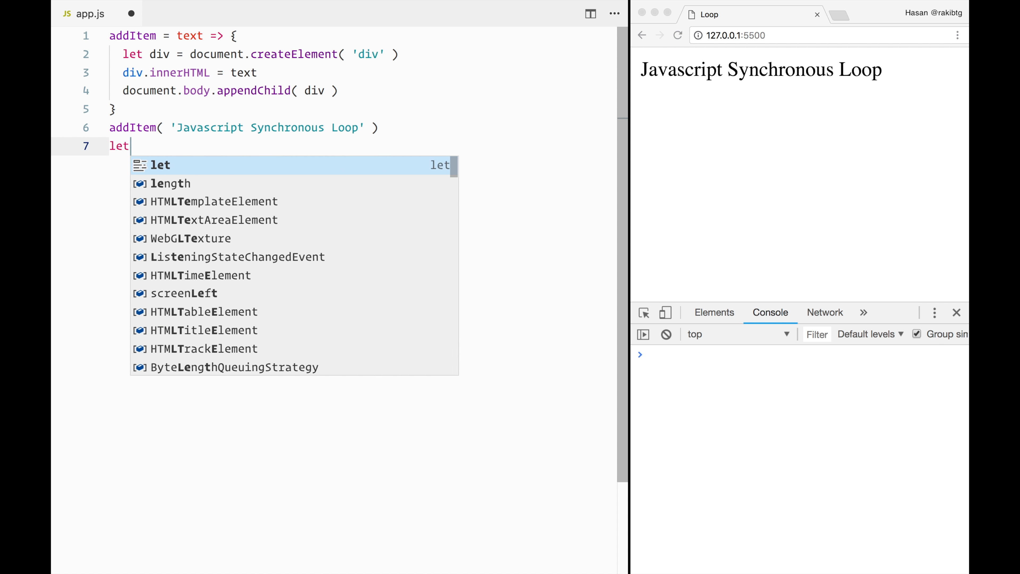
pyautogui.write('items = []')
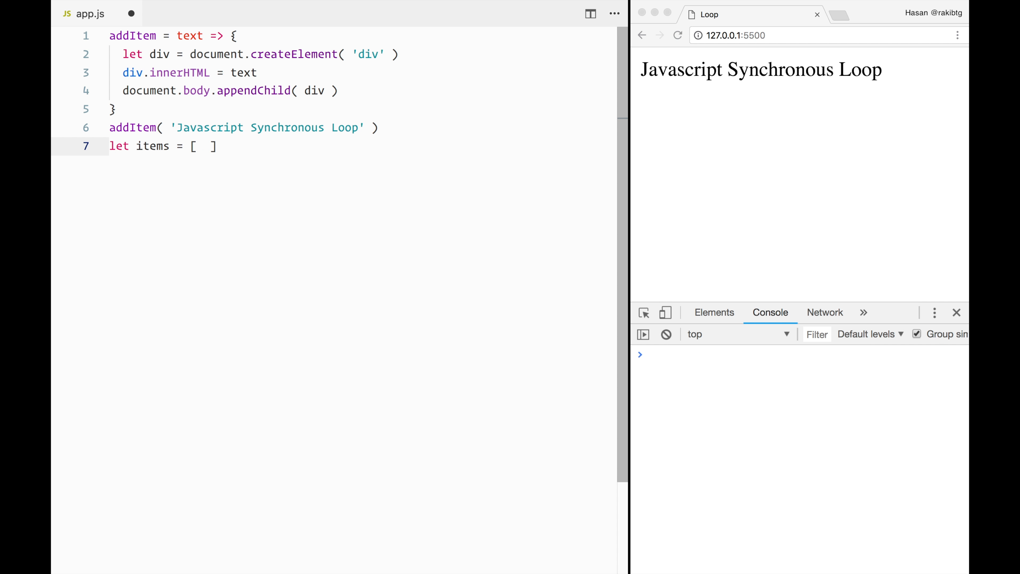
pyautogui.write('1,')
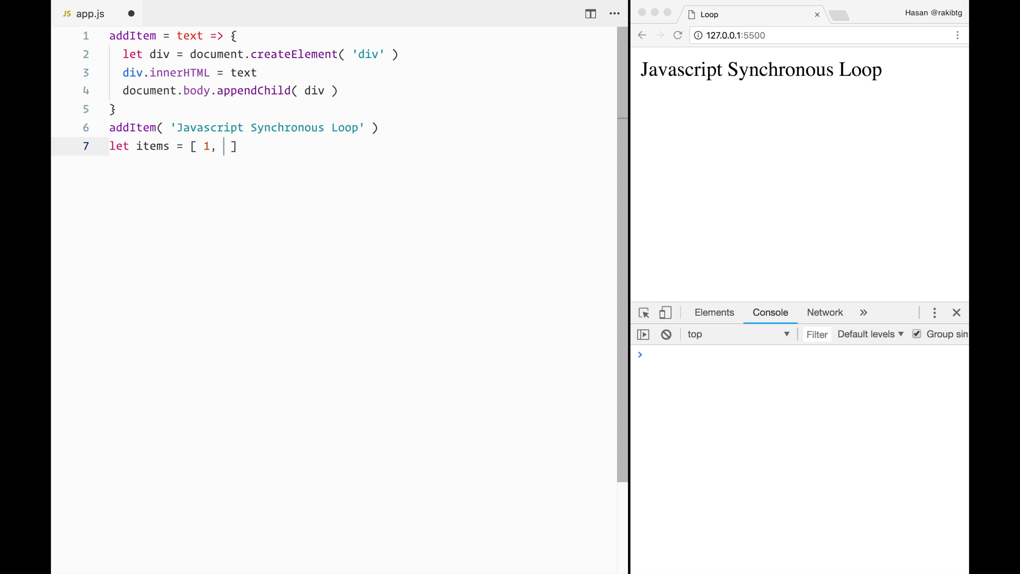
pyautogui.write('2, 3, 4, 5')
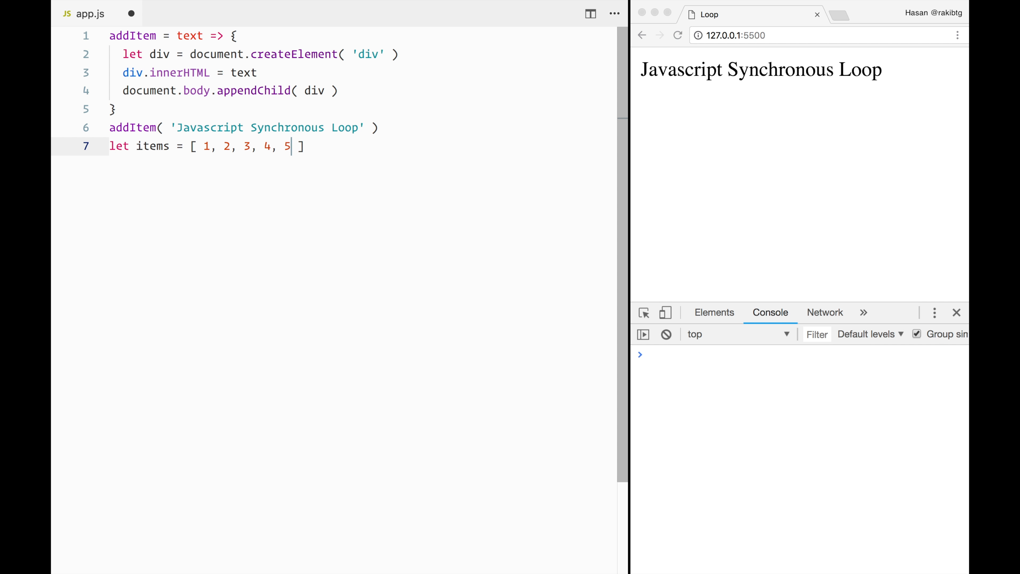
pyautogui.write(', 6, 7, 8,')
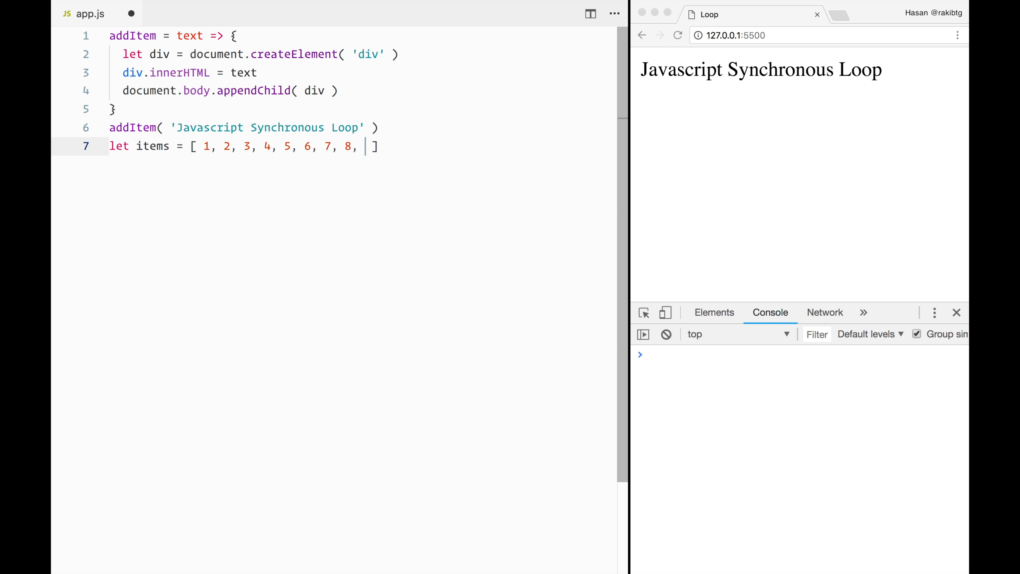
pyautogui.press('Backspace')
pyautogui.write('runL')
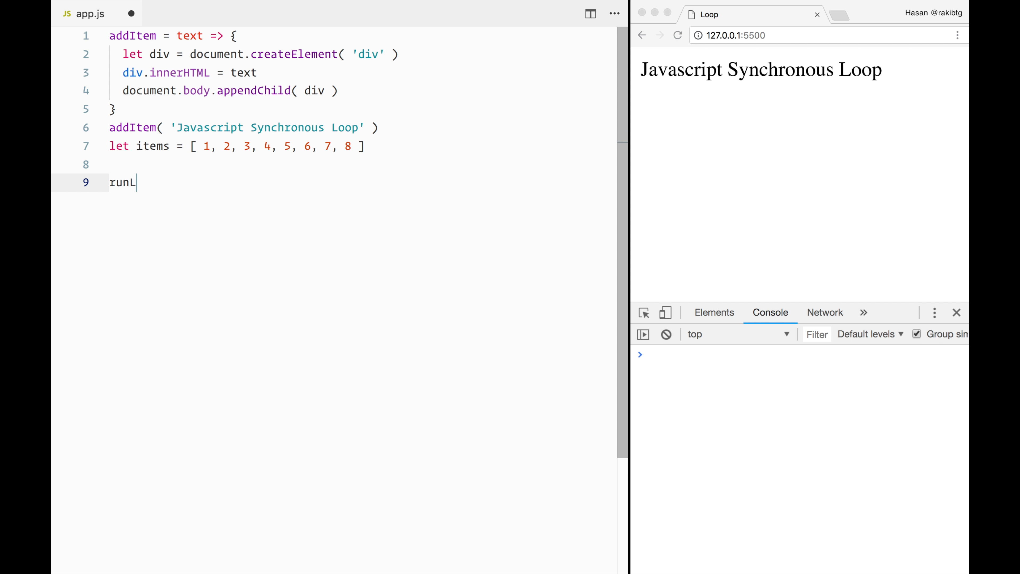
# - Define runLoop as an async arrow function with an empty body
pyautogui.write('oop')
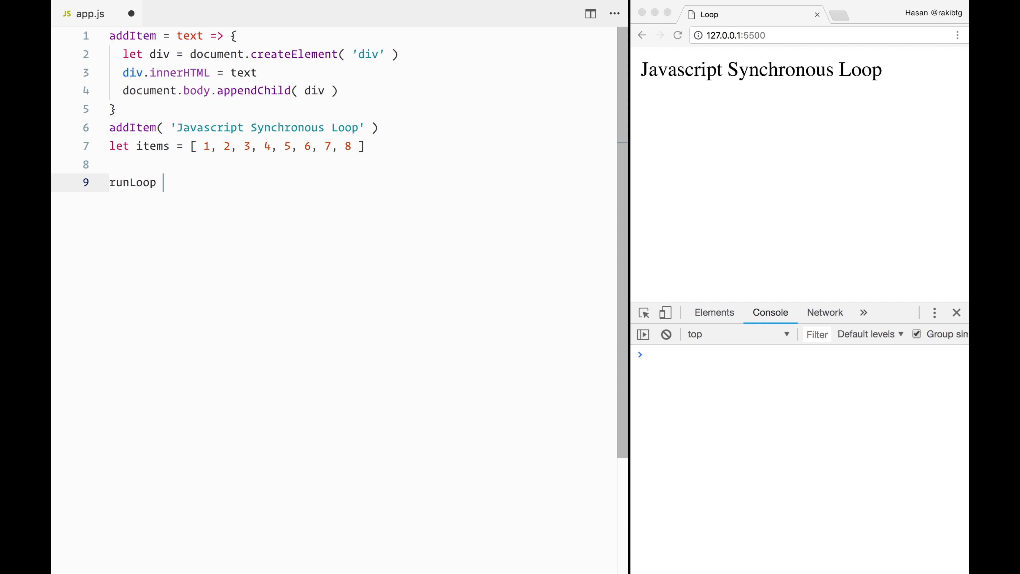
pyautogui.write('= async (')
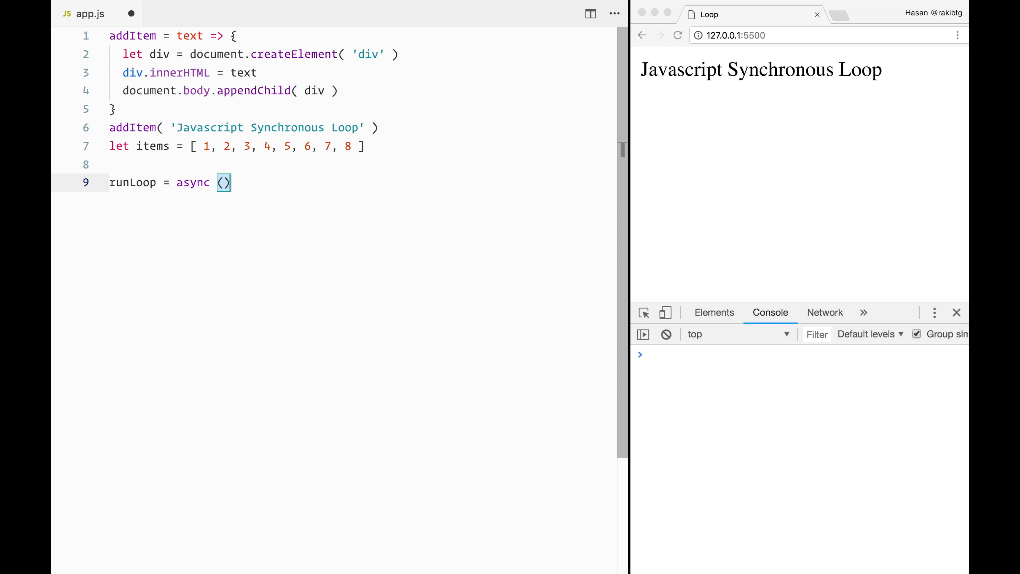
pyautogui.write('=> {')
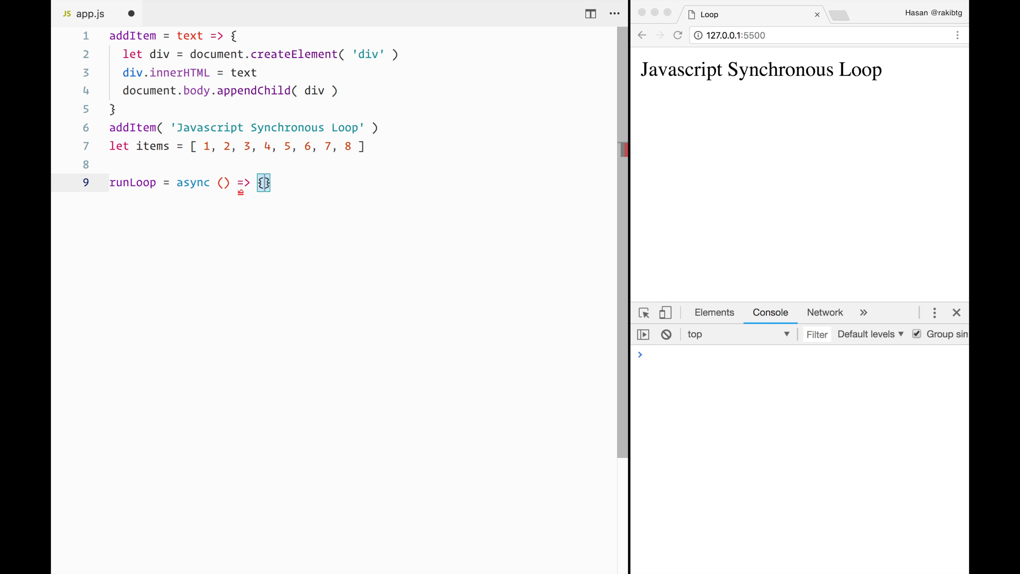
pyautogui.press('Enter')
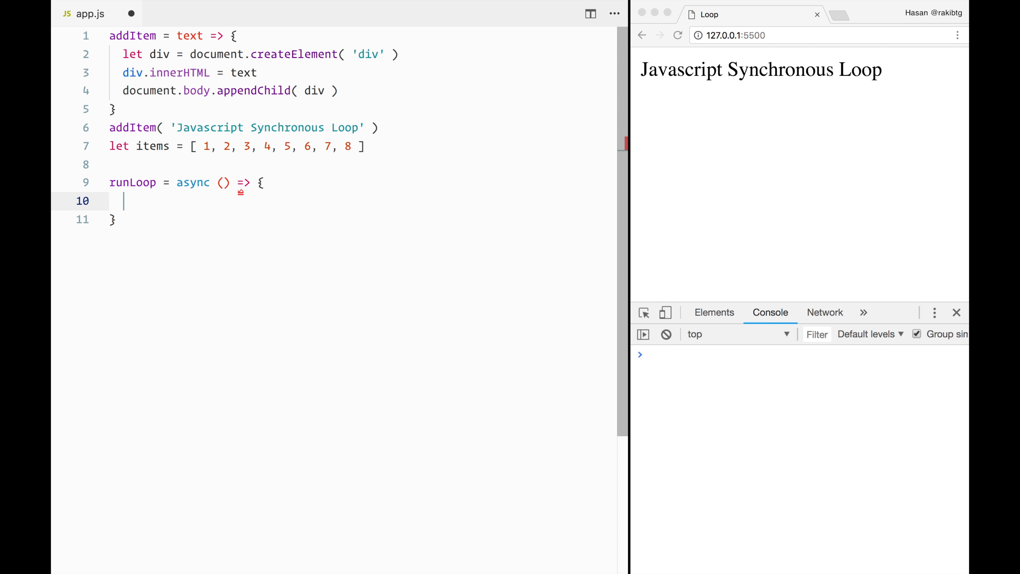
# - Start a for ( const item of items ) { loop inside runLoop
pyautogui.write('for (')
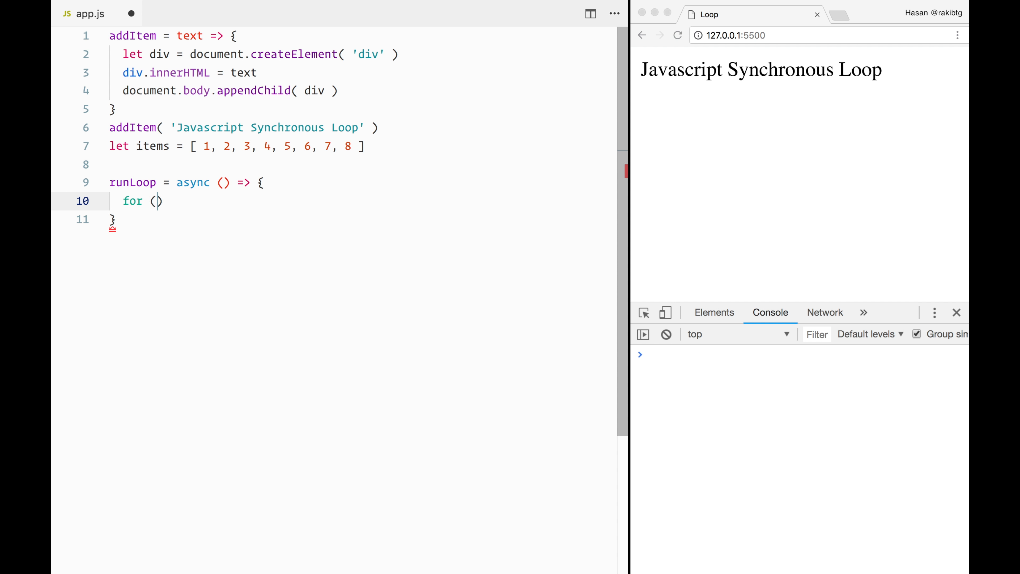
pyautogui.write('" "')
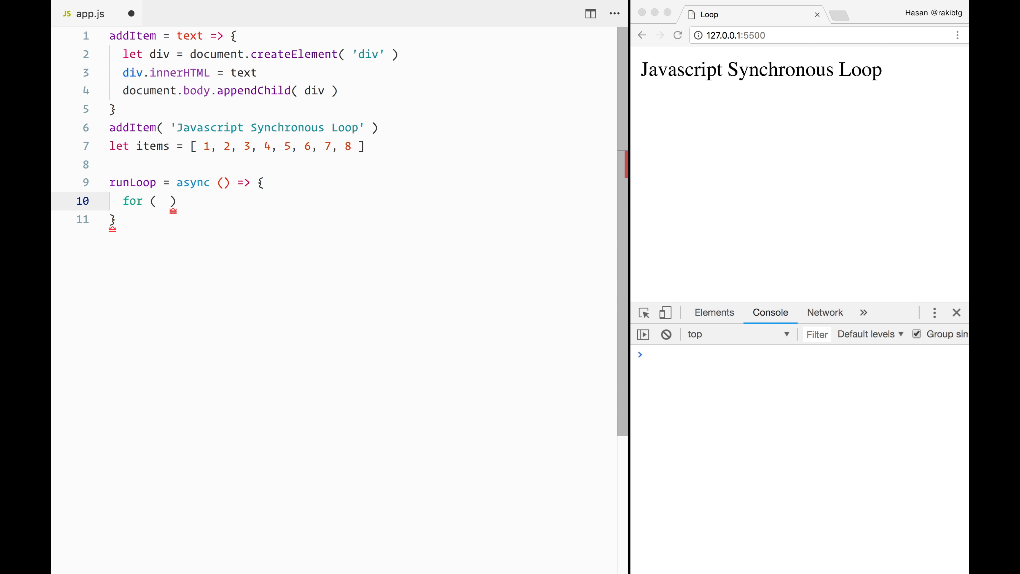
pyautogui.write('const item of items')
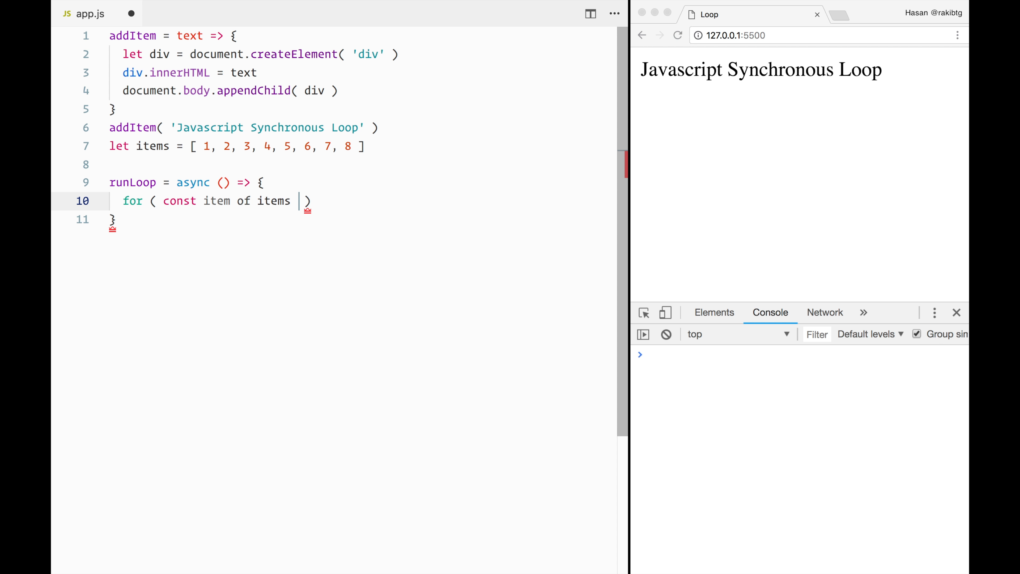
pyautogui.write('{')
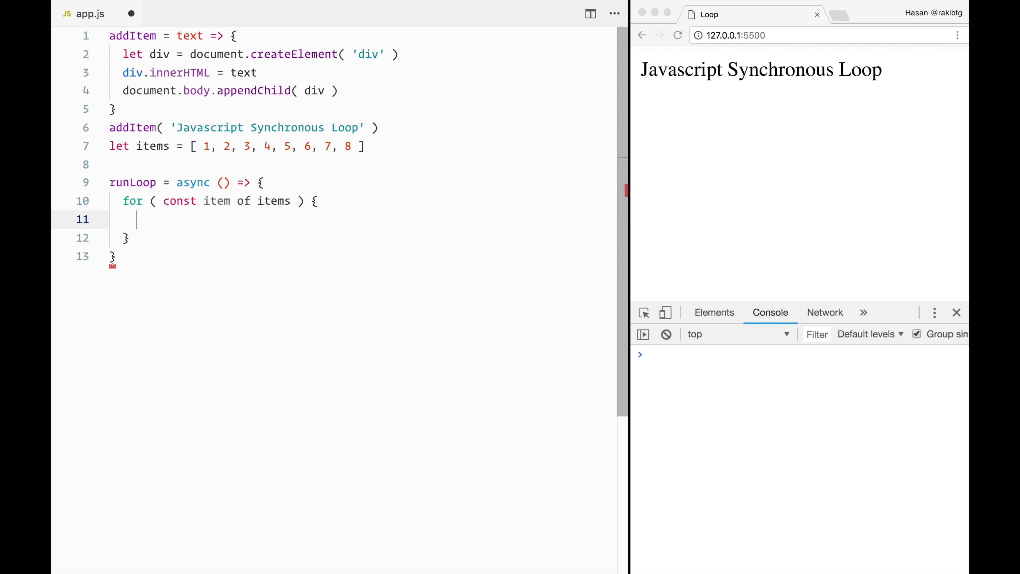
pyautogui.write('a')
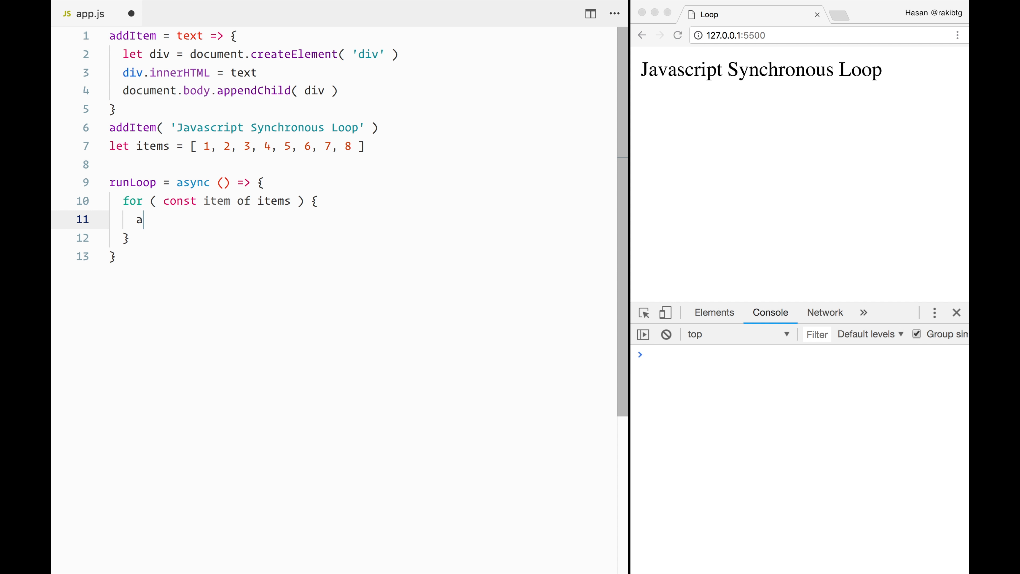
# - Await a new Promise that resolves via setTimeout after 1000 ms in the loop body
pyautogui.write('wait')
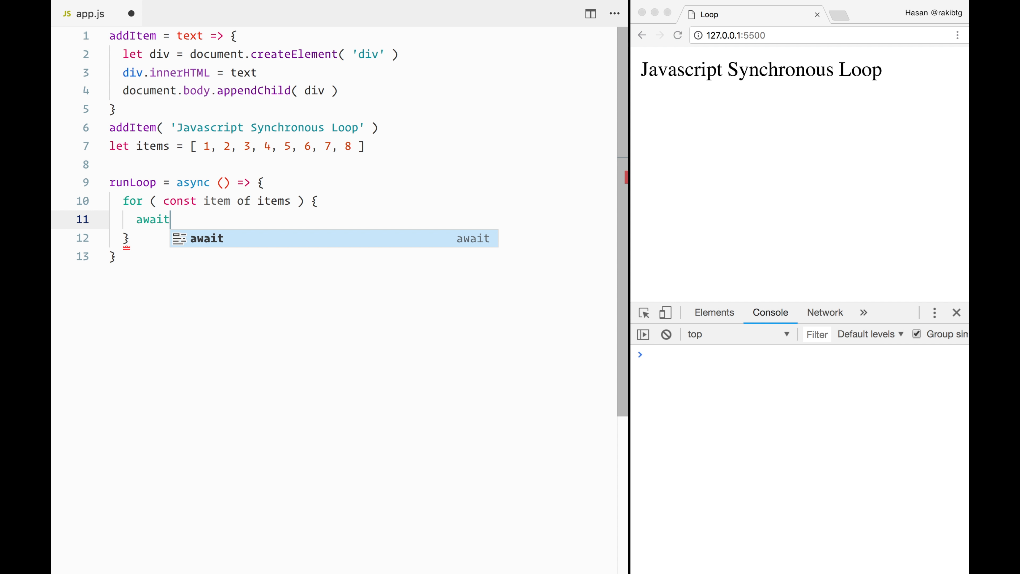
pyautogui.write('" "')
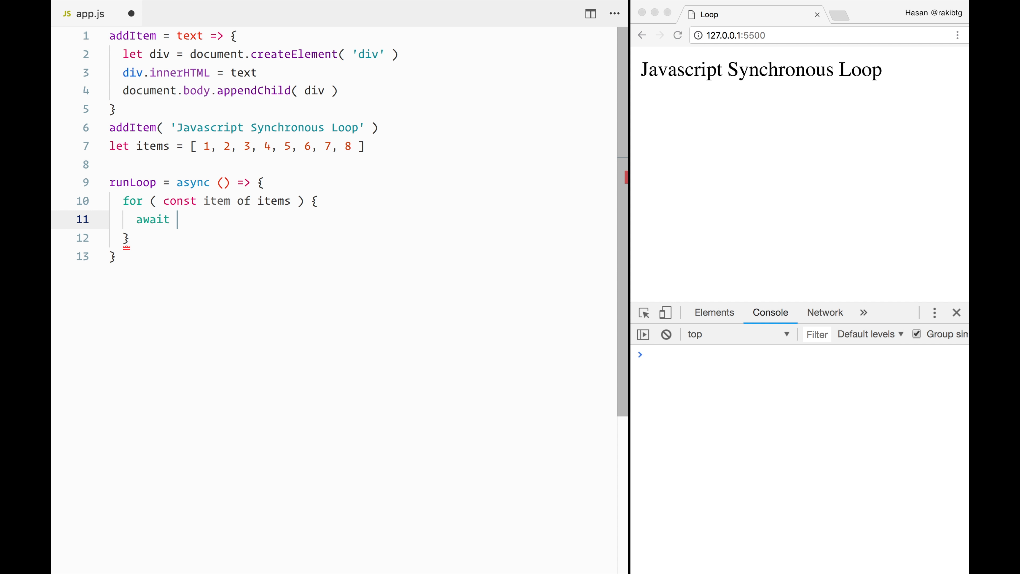
pyautogui.write('ne')
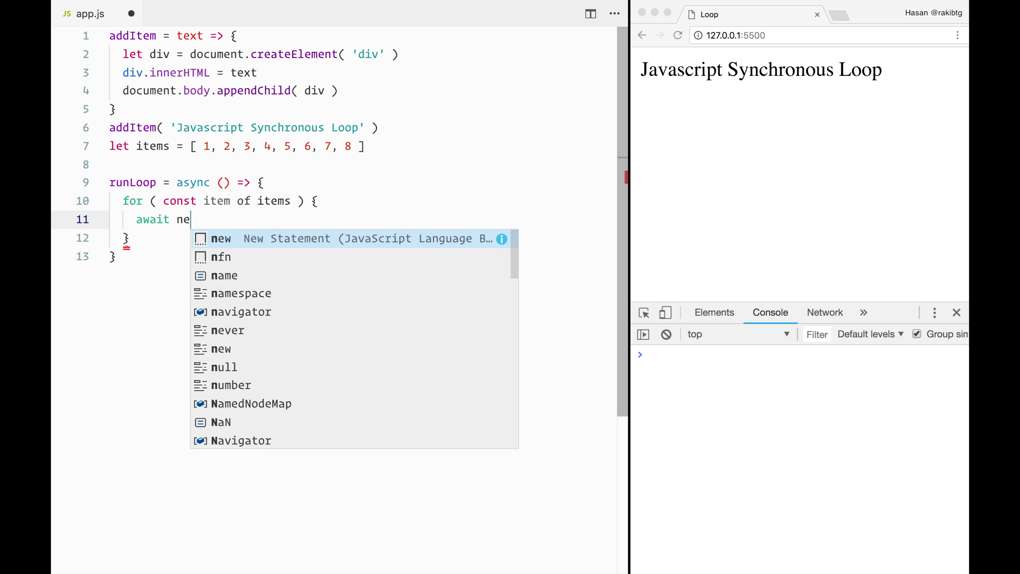
pyautogui.write('w Prmoise')
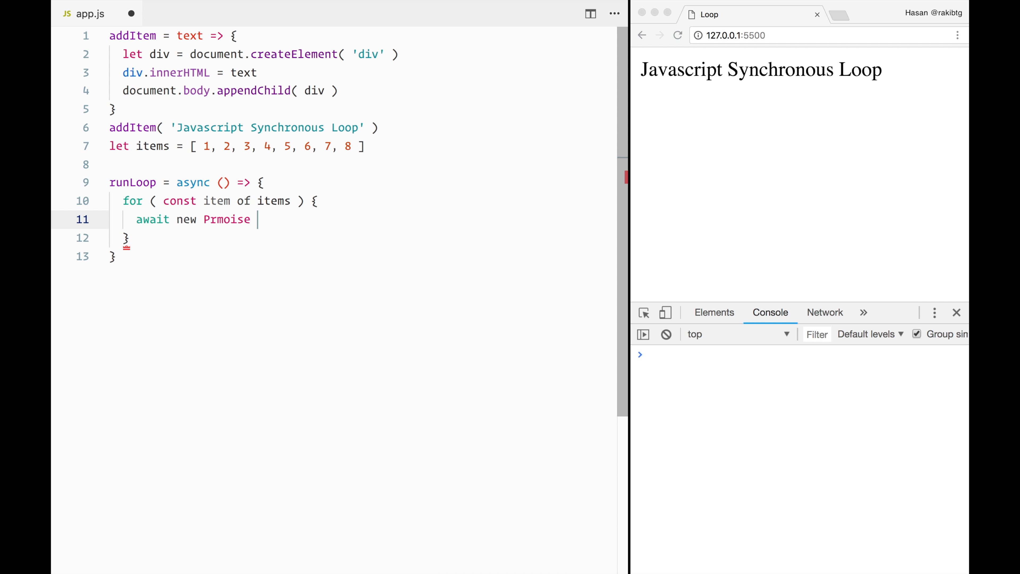
pyautogui.write('()')
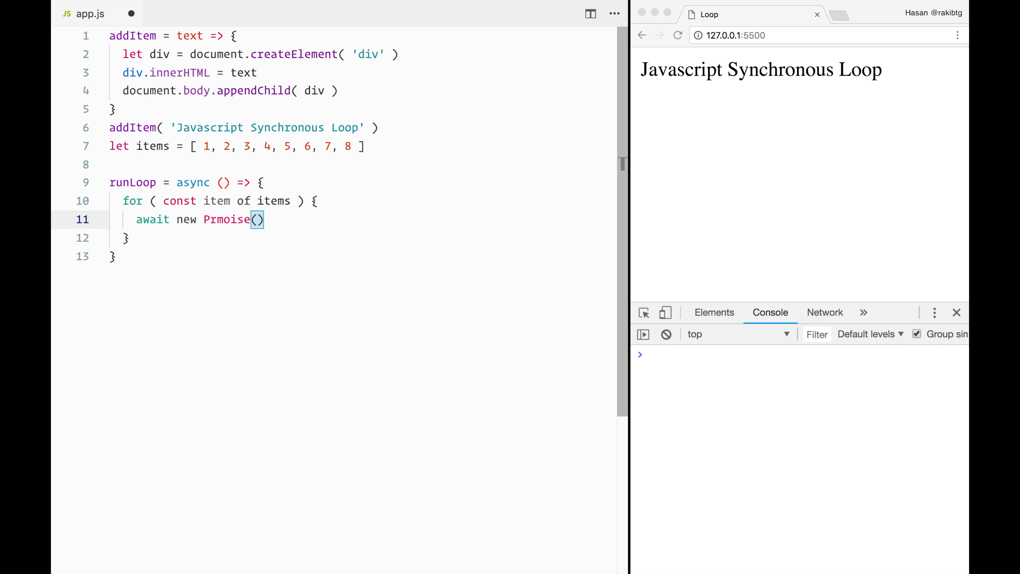
pyautogui.write('resolve =>')
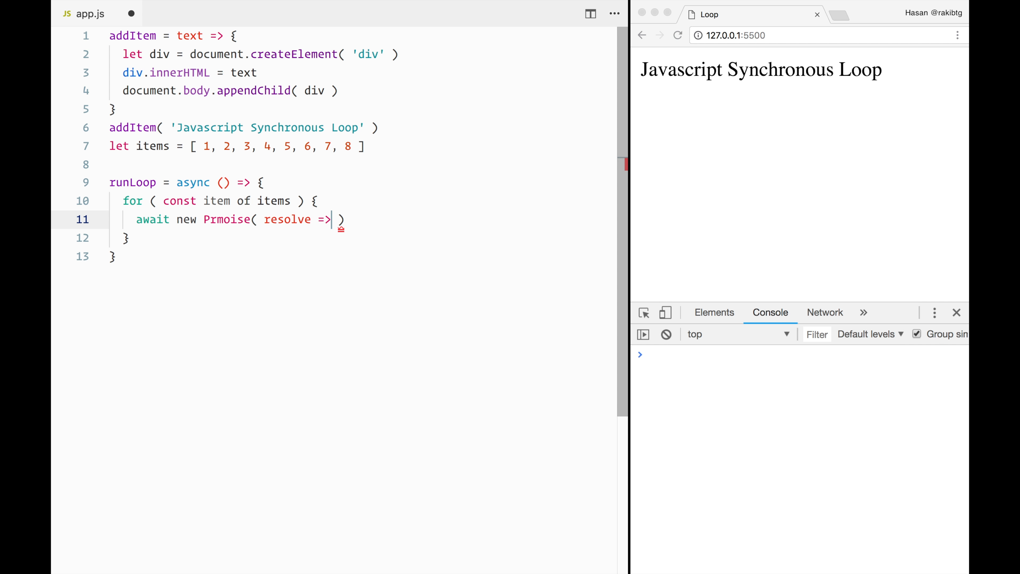
pyautogui.write('setTimeout( r')
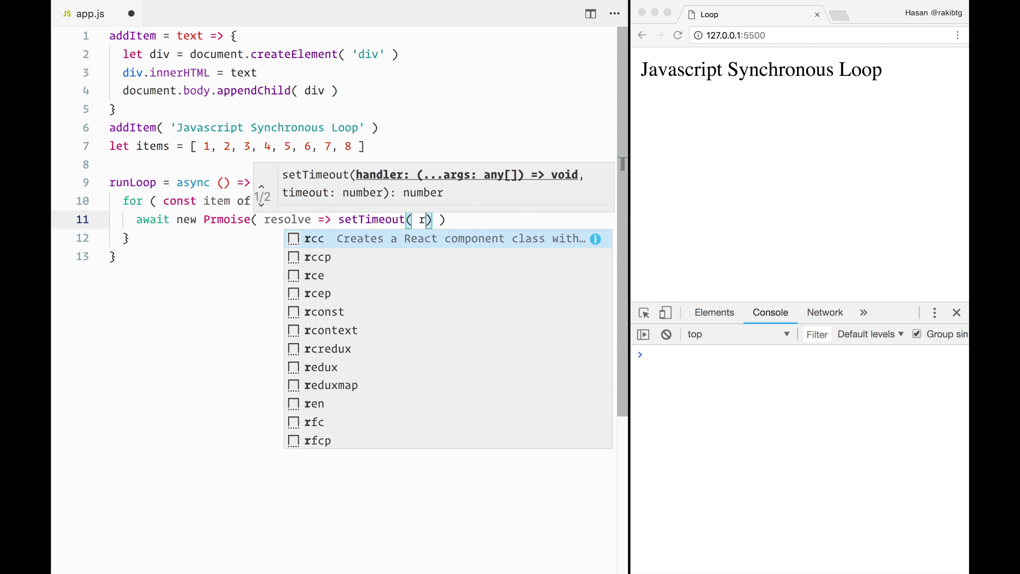
pyautogui.write('esolve, 1000')
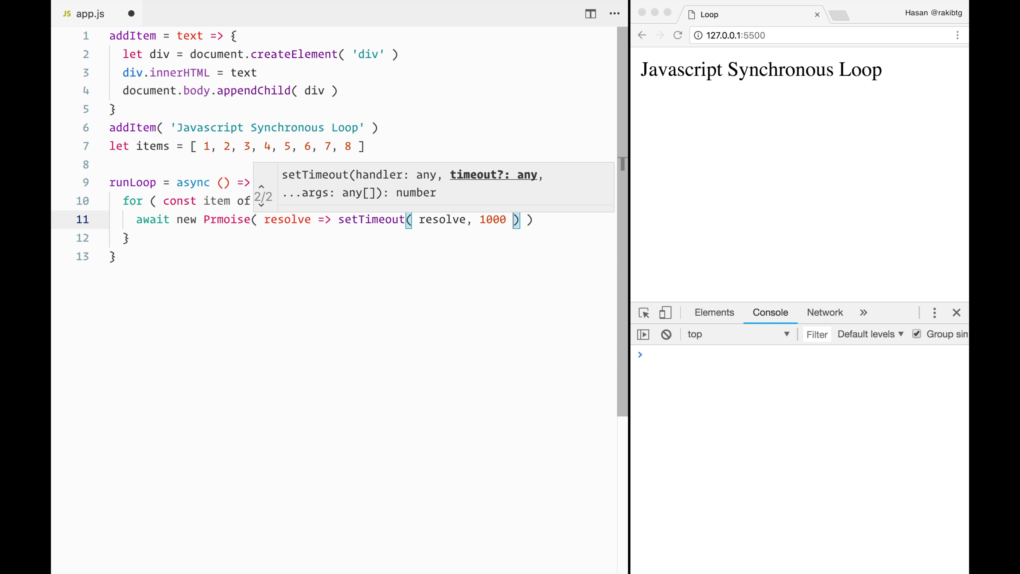
# - Call addItem( item ) in the loop and begin a runLoop call after the function
pyautogui.write('addItem(')
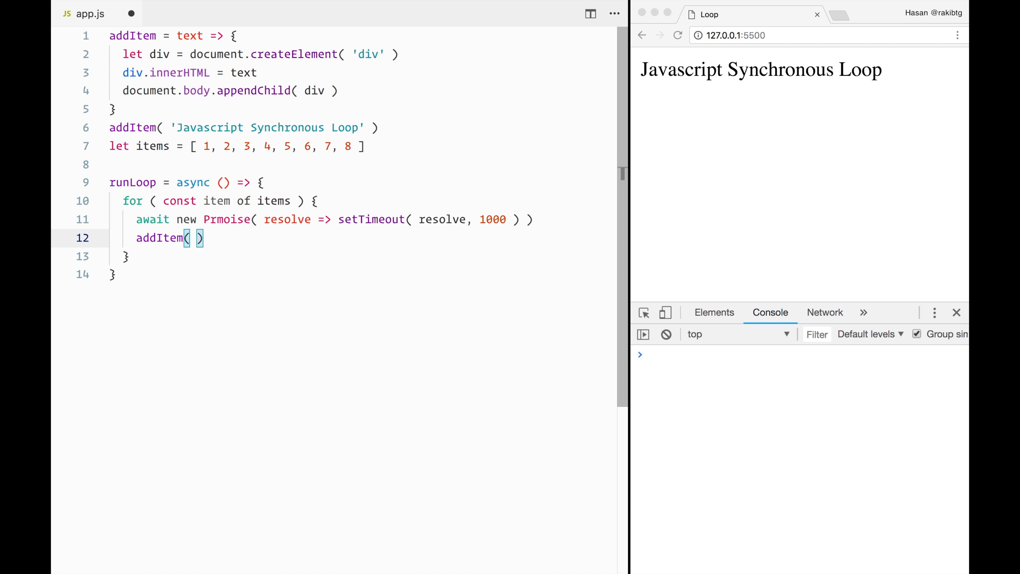
pyautogui.write('item')
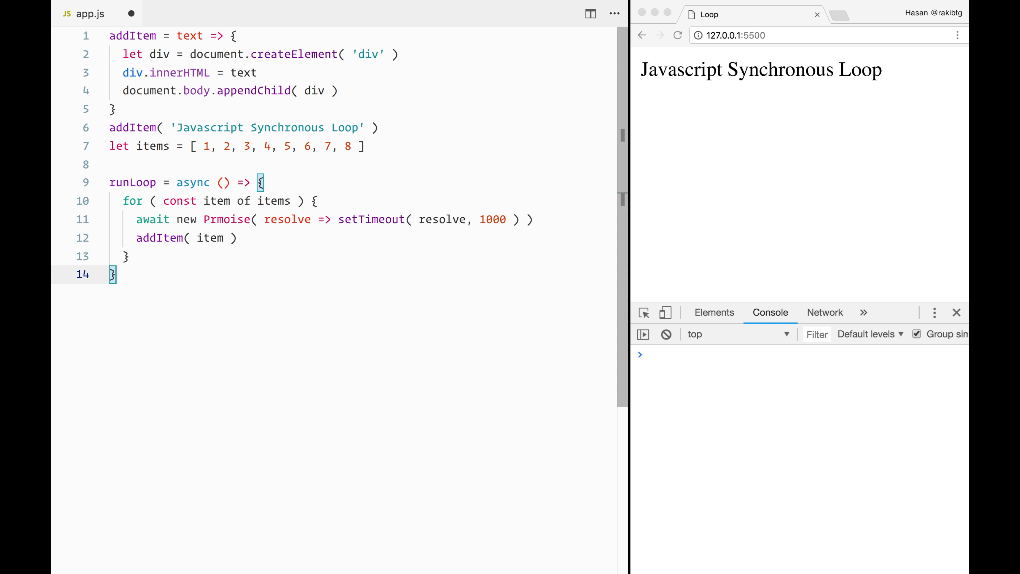
pyautogui.write('runLoop')
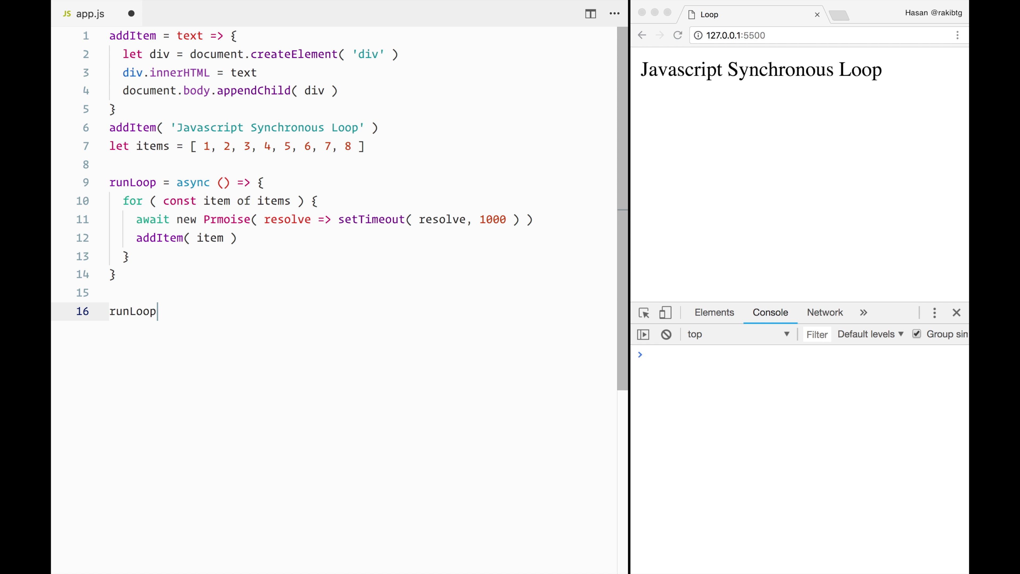
# - Complete runLoop() and correct the misspelled Prmoise on line 11 to Promise
pyautogui.write('()')
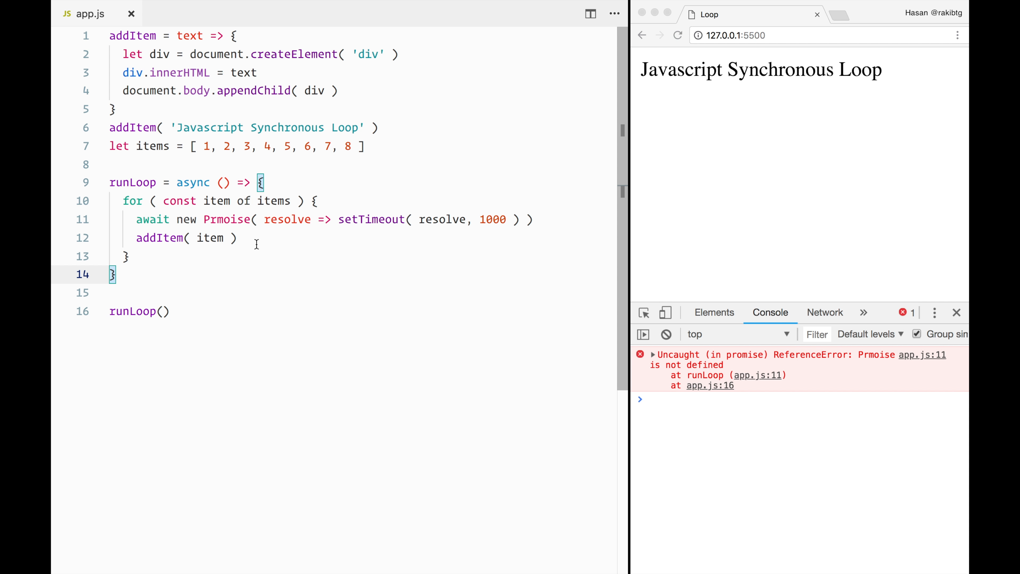
pyautogui.doubleClick(227, 219)
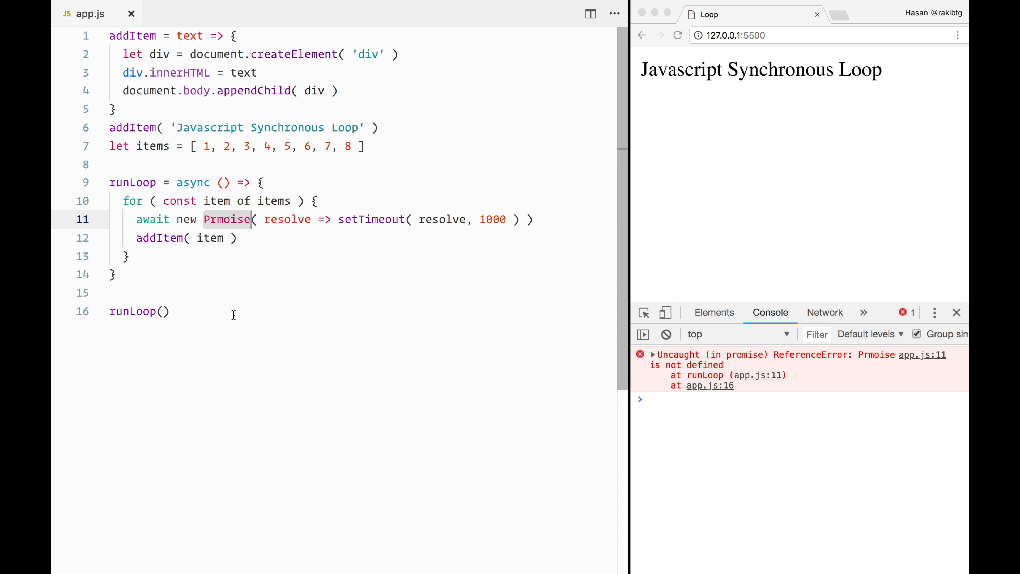
pyautogui.click(218, 219)
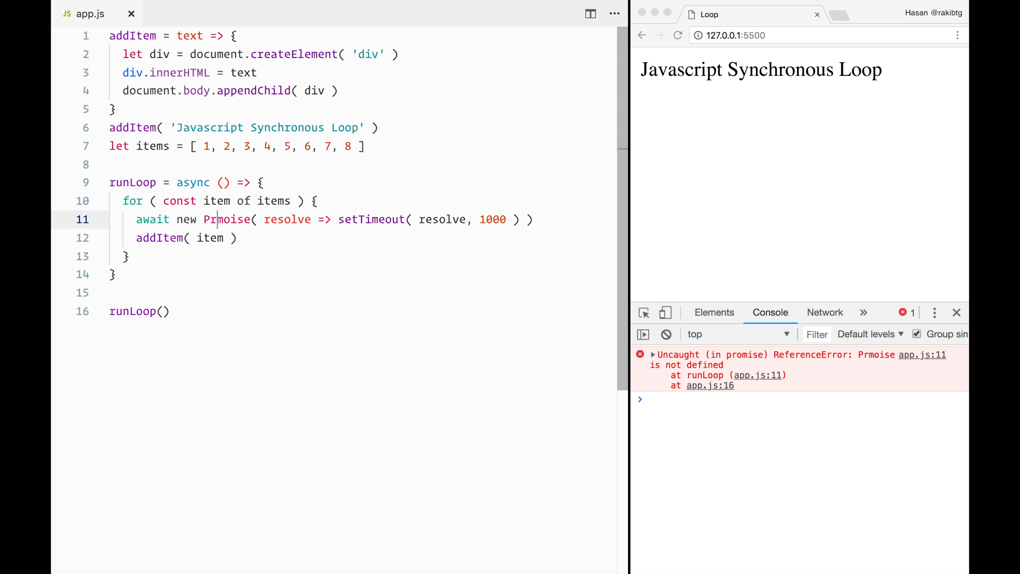
pyautogui.write('Promise')
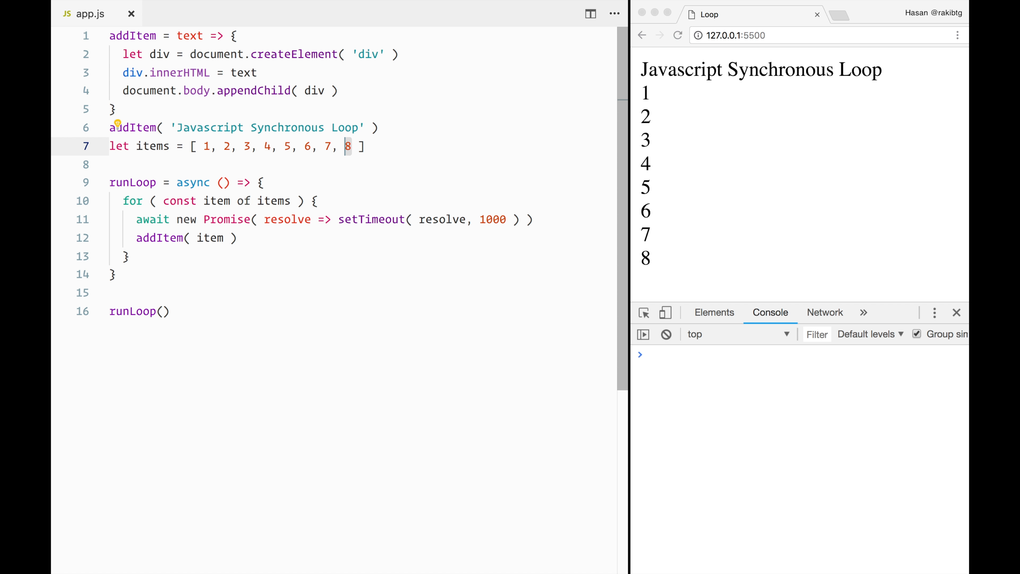
# - Replace the last array value 8 with the string 'Subscribe to my Youtube channel'
pyautogui.write("'S'")
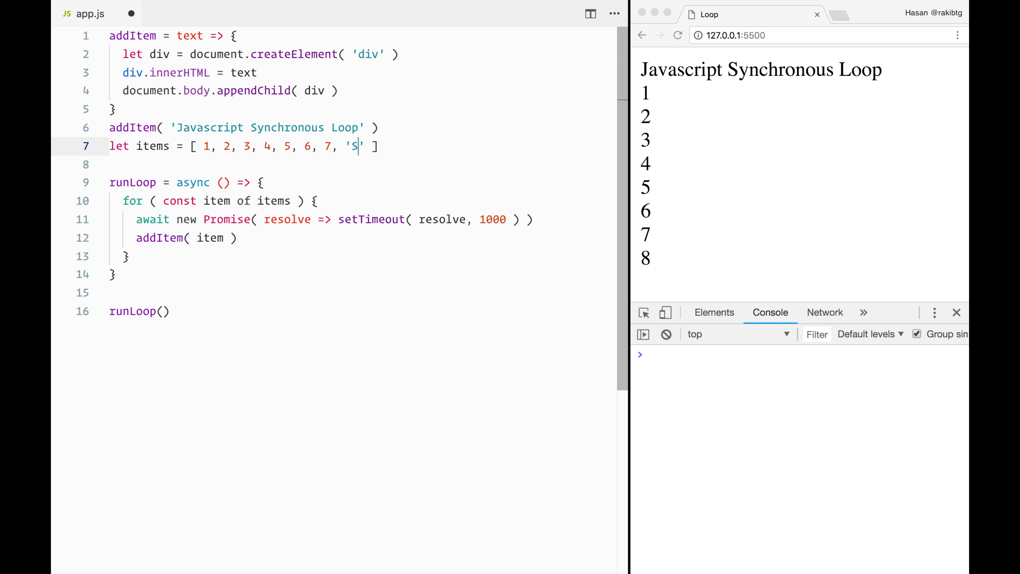
pyautogui.write('ubscribe to my You')
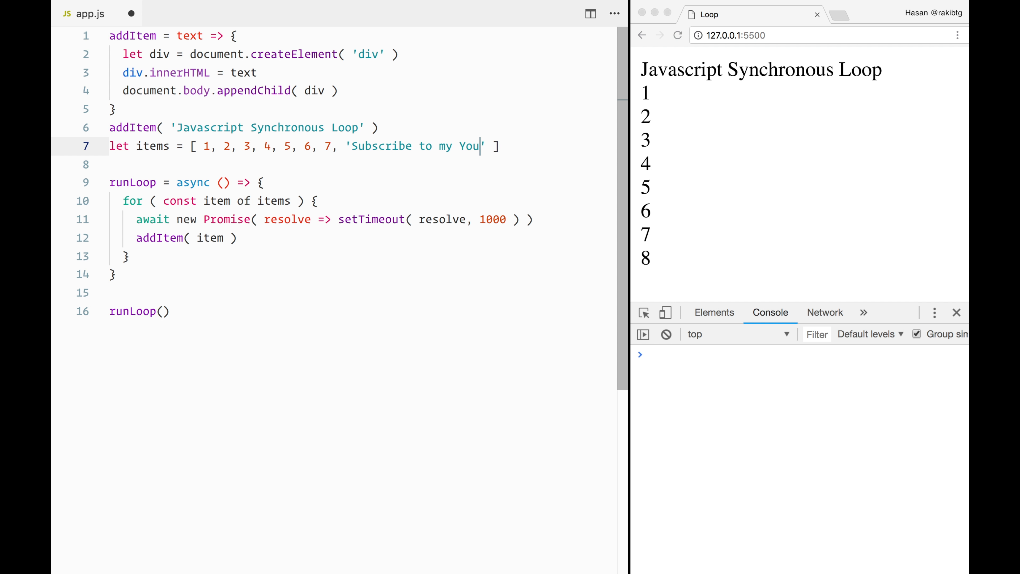
pyautogui.write('tube channel')
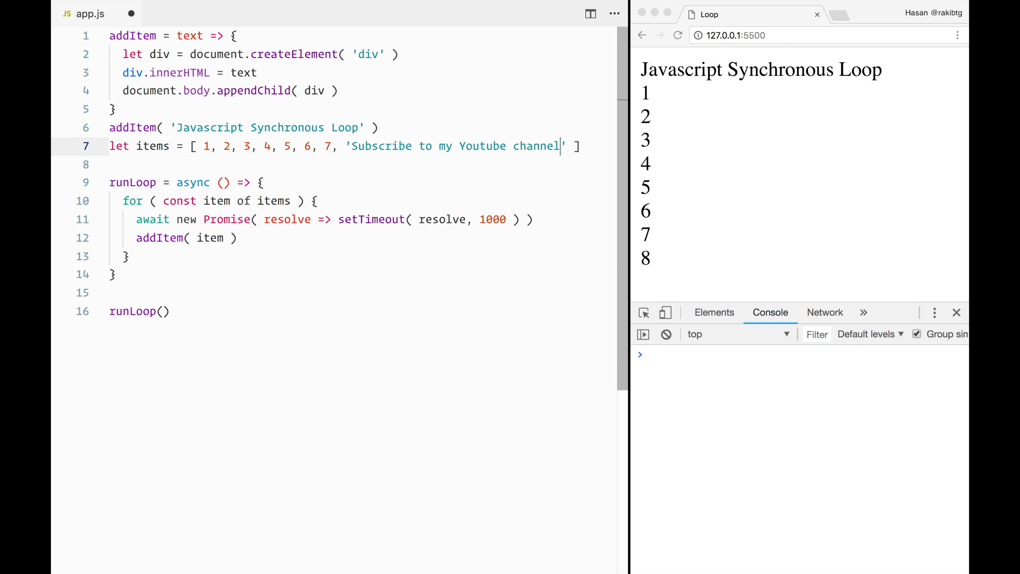